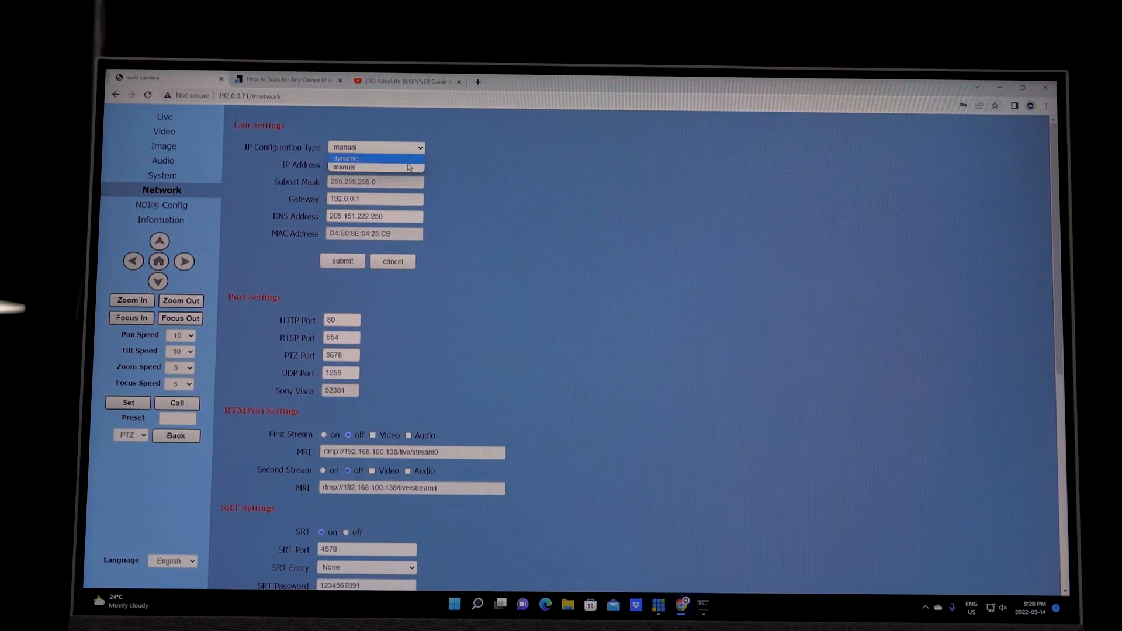
- Set LAN IP configuration to manual, keeping address 192.0.0.71 with gateway and DNS filled
click(343, 167)
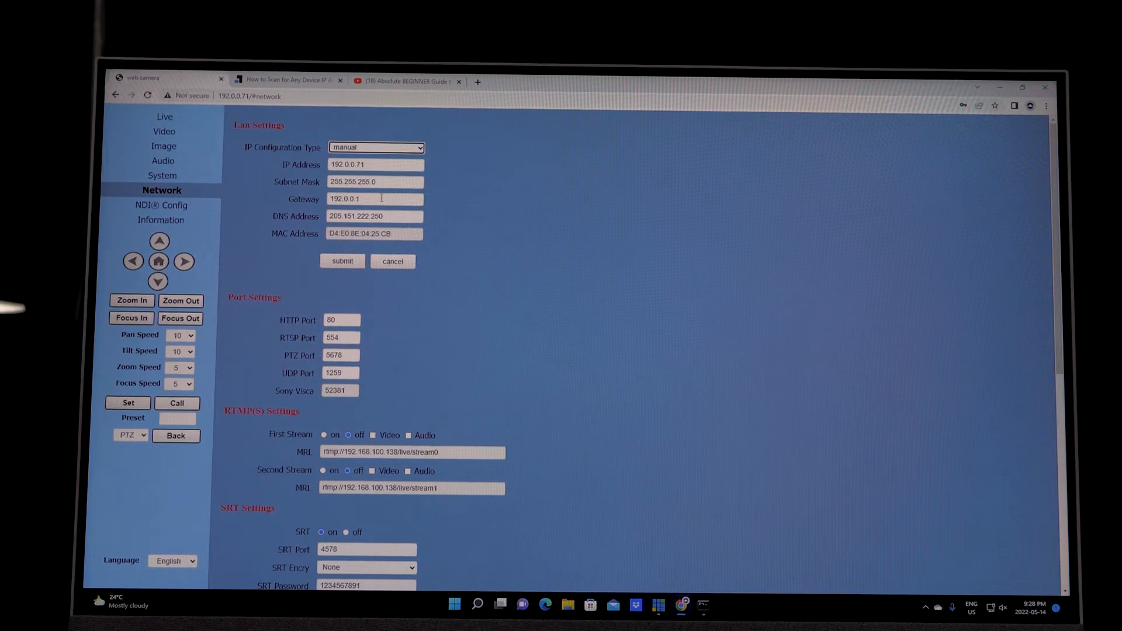
scroll(down, 3)
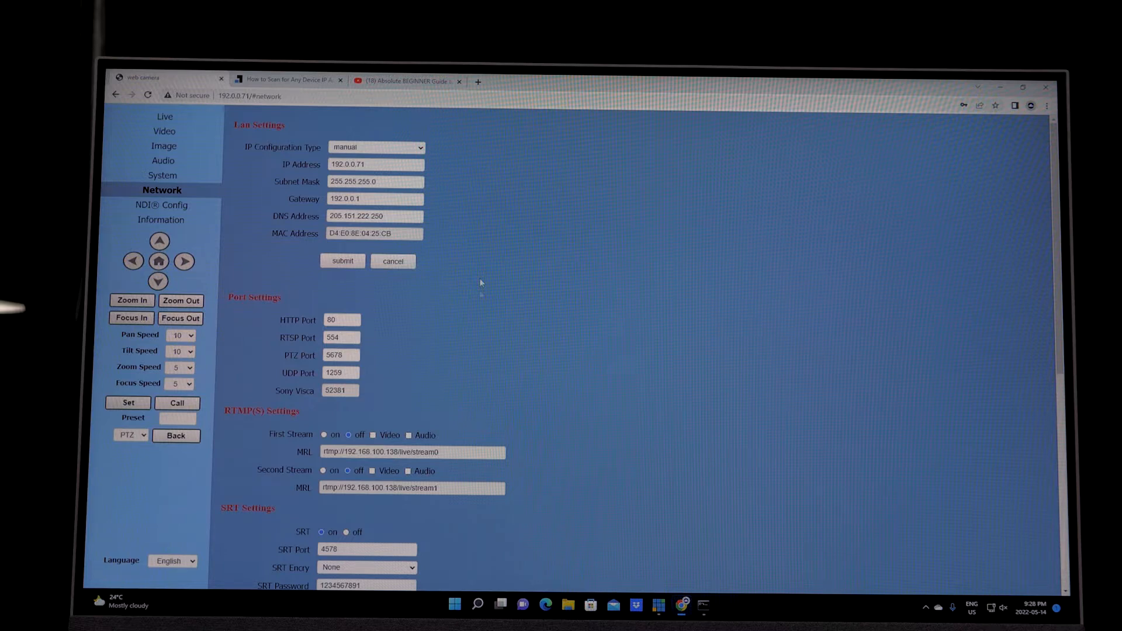
scroll(down, 3)
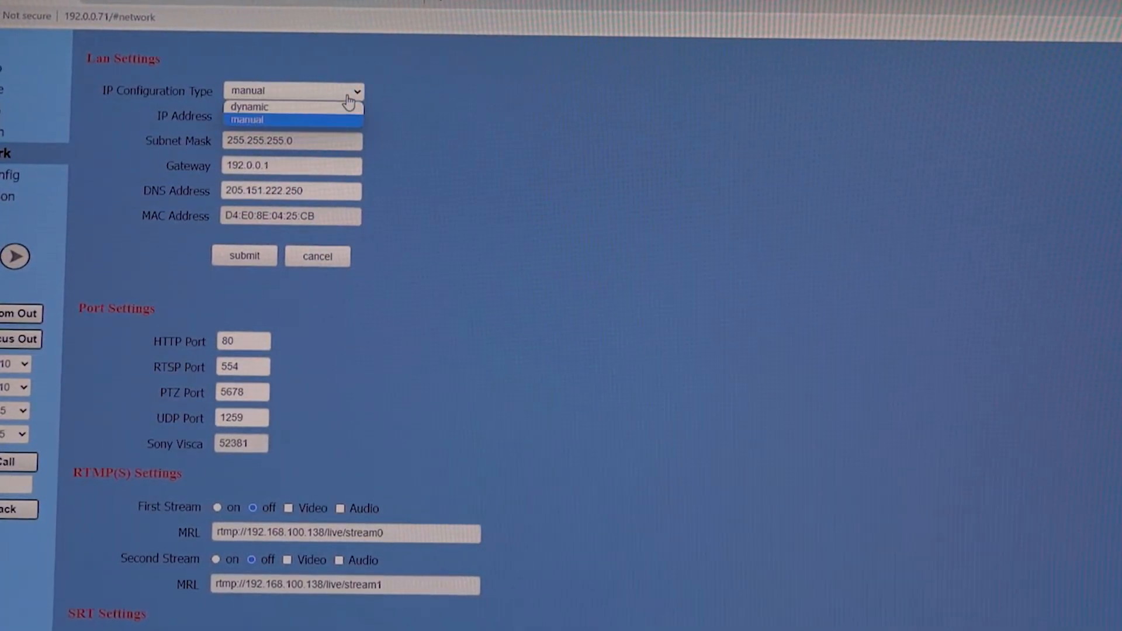
mouse_move(340, 123)
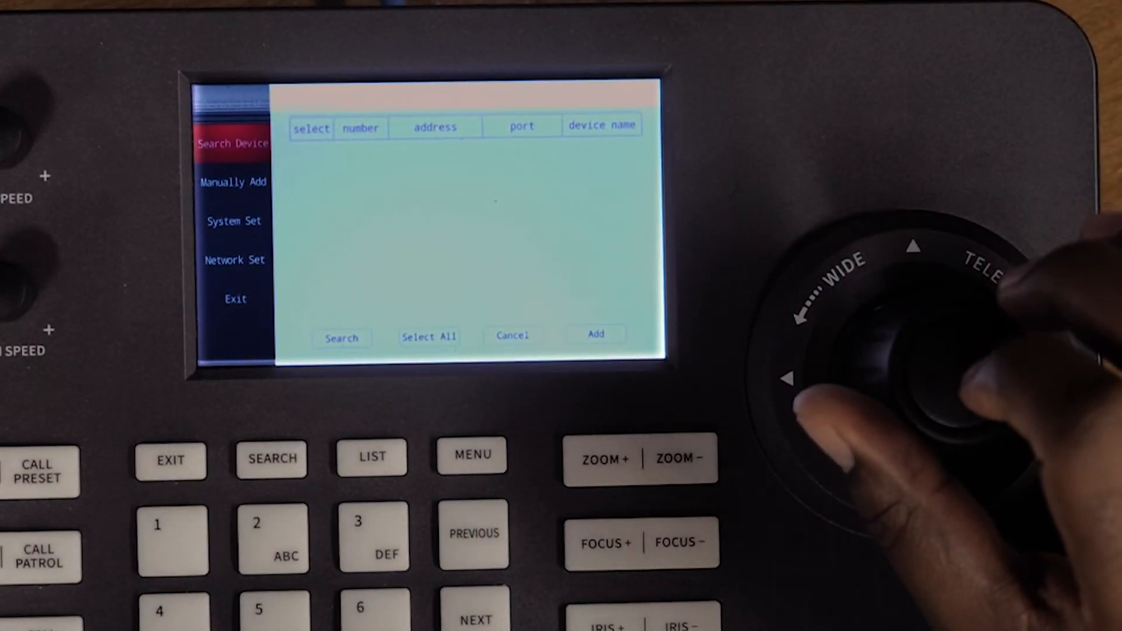
- Search the network, finding cameras 192.0.0.71 and 192.0.0.72, and tick 192.0.0.71 for adding
click(342, 336)
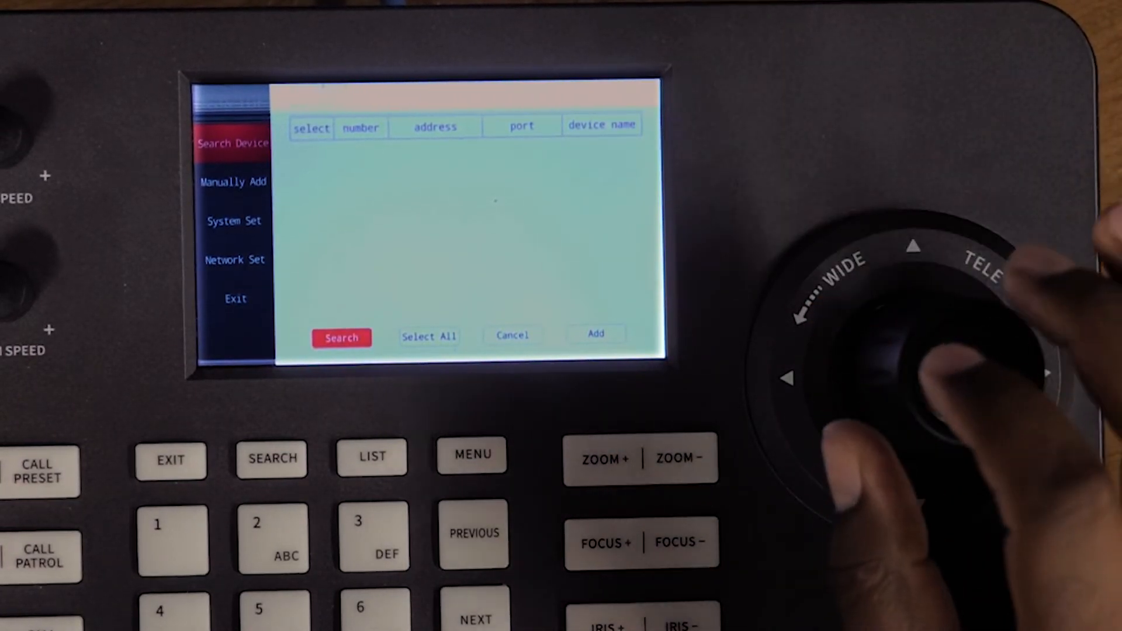
click(341, 336)
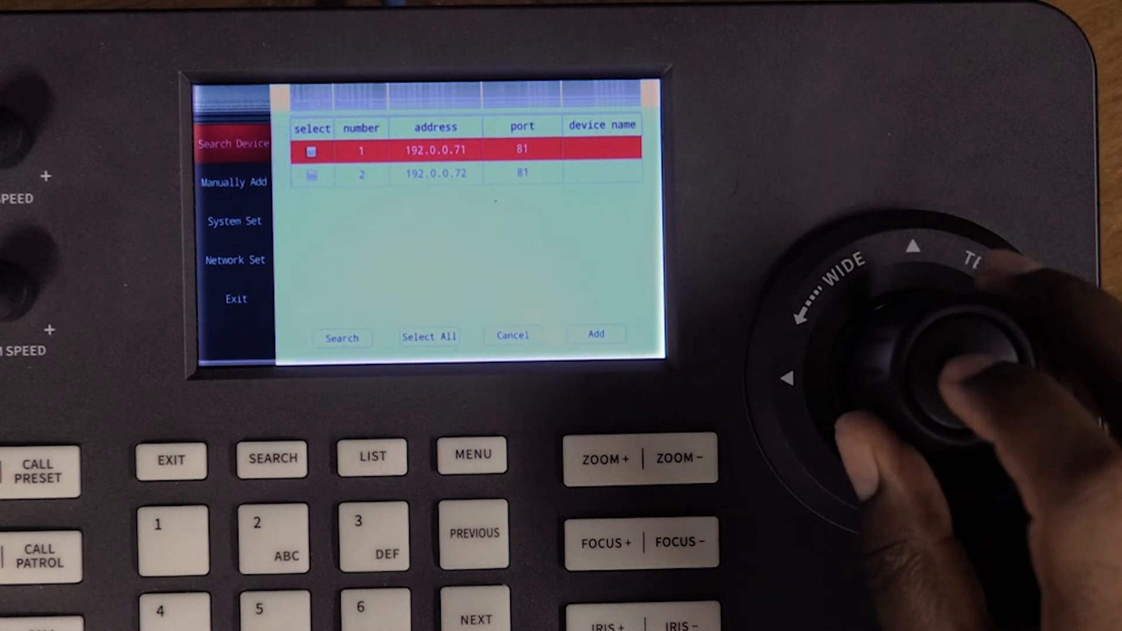
click(311, 151)
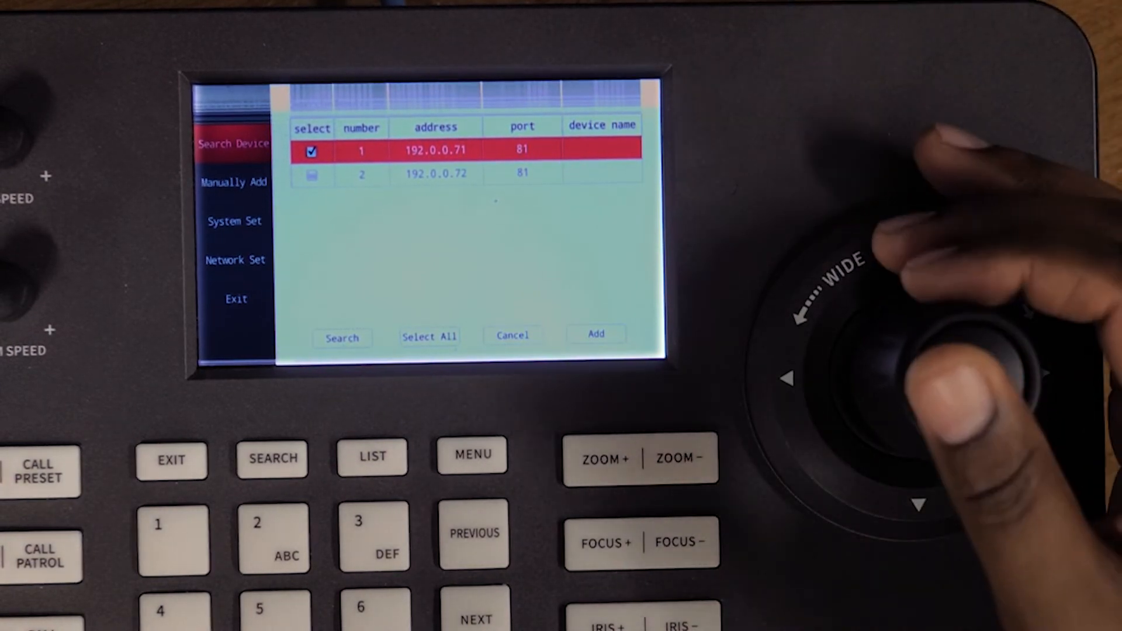
click(429, 336)
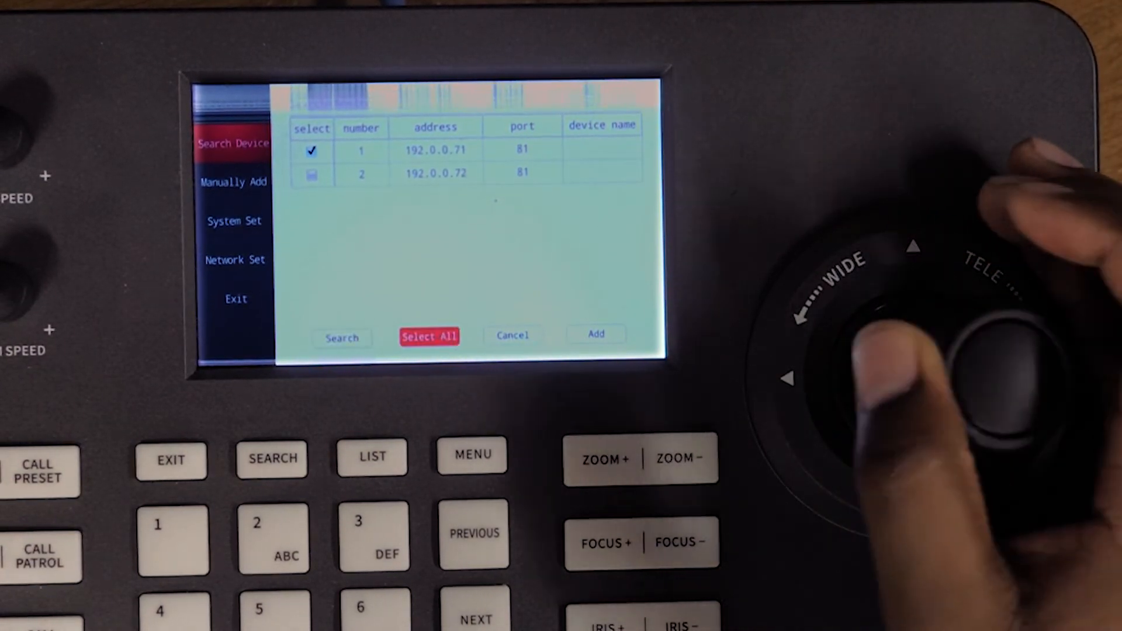